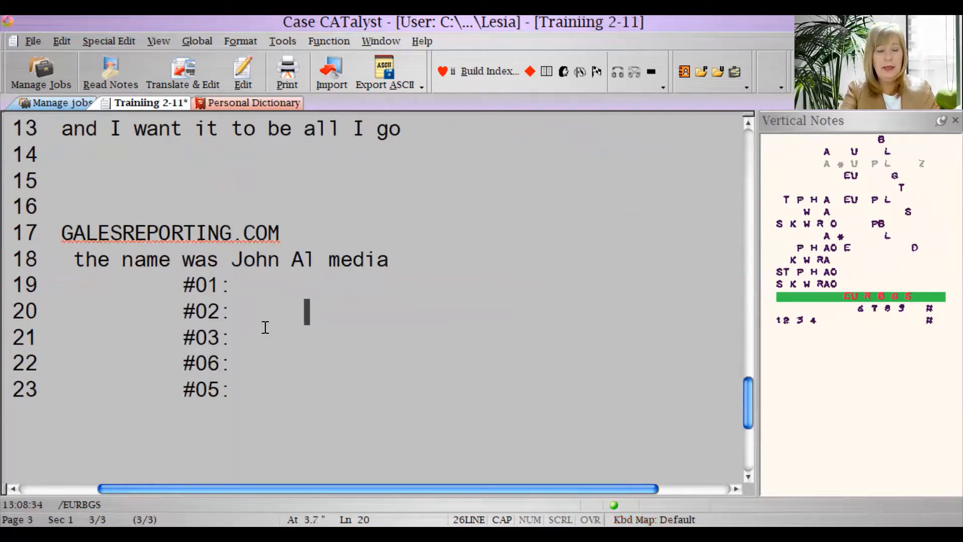
Write 'I have Almede and I' after speaker label #02 on line 20.
text(I HAVE)
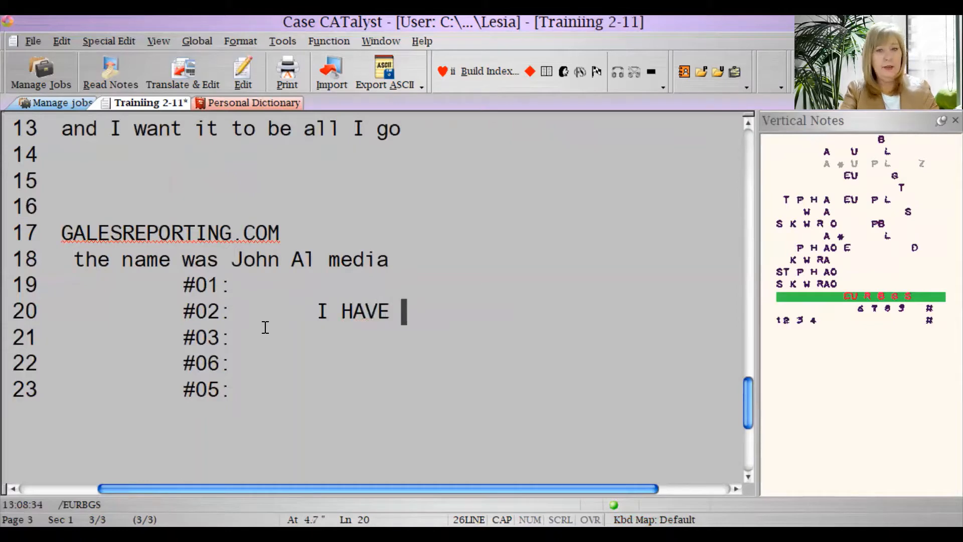
text(Alm)
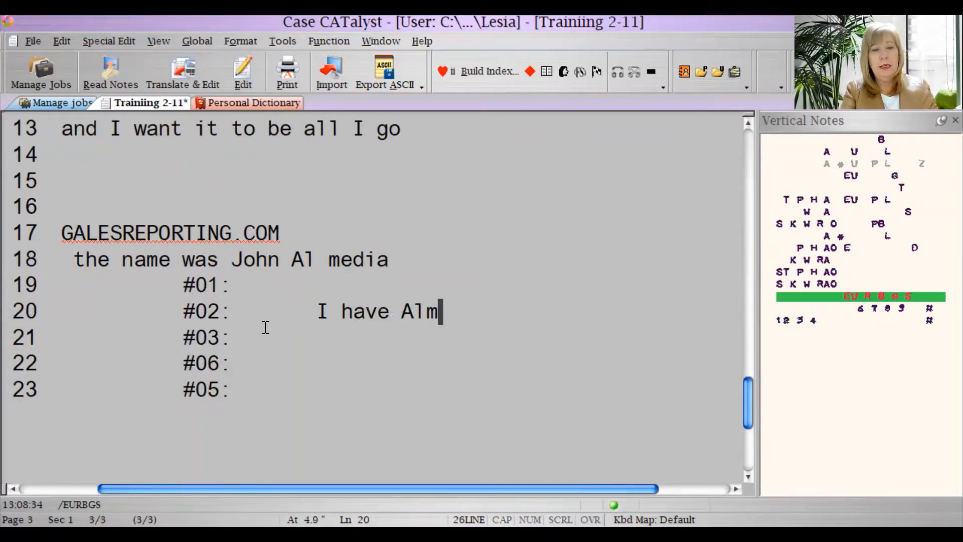
text(ede and I)
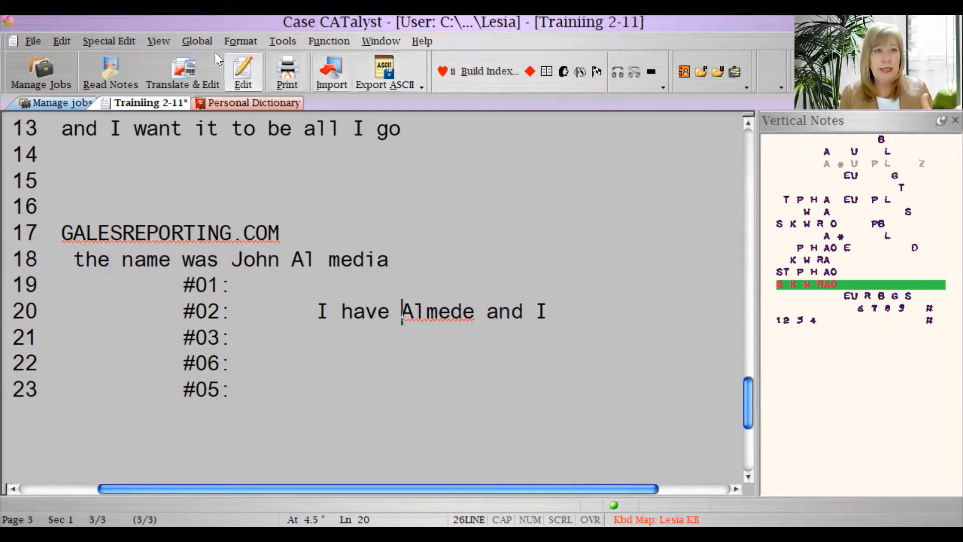
Bring up the Global menu of dictionary-define commands.
click(197, 40)
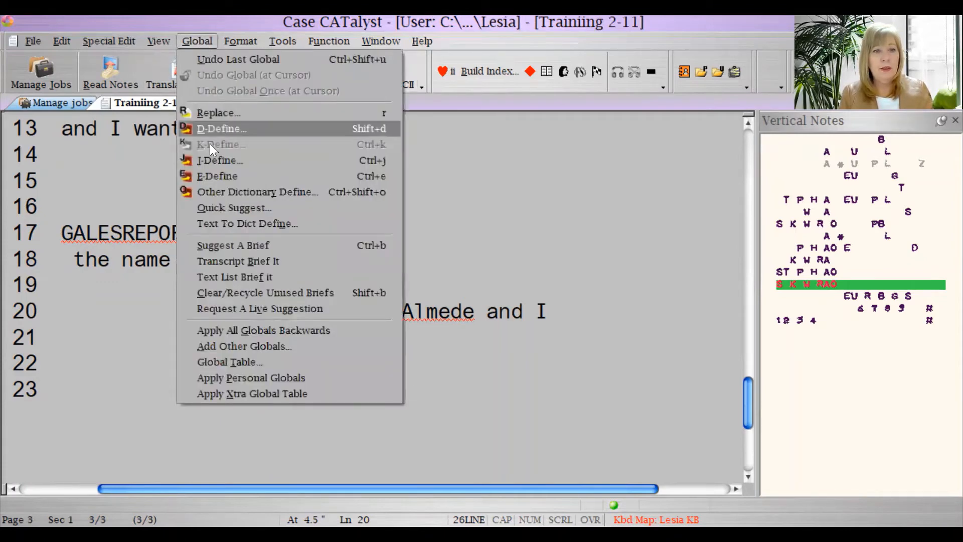
mouse_move(265, 292)
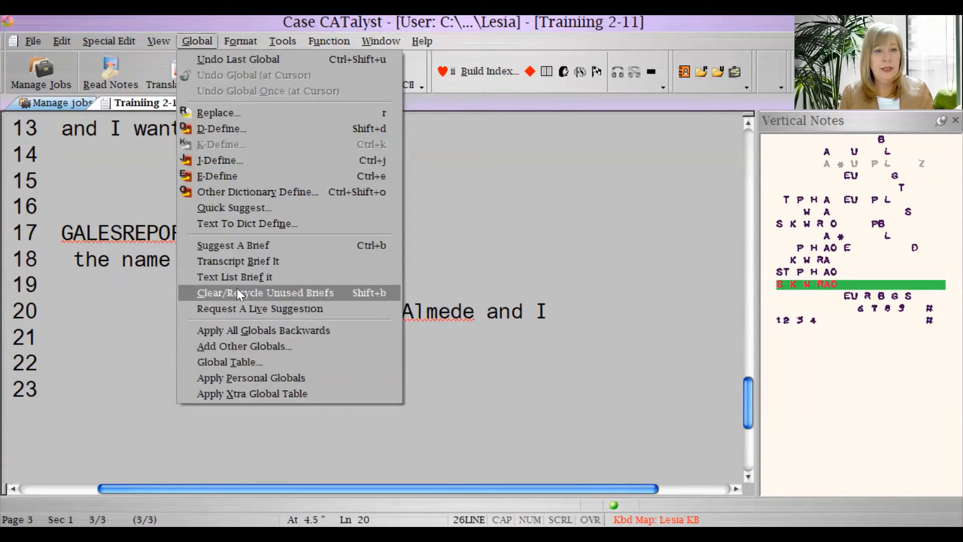
mouse_move(234, 208)
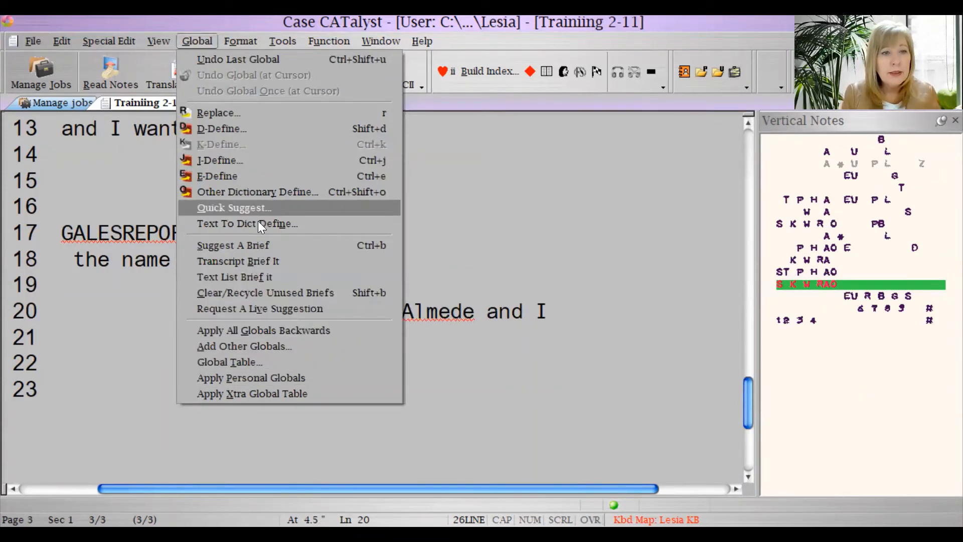
mouse_move(258, 224)
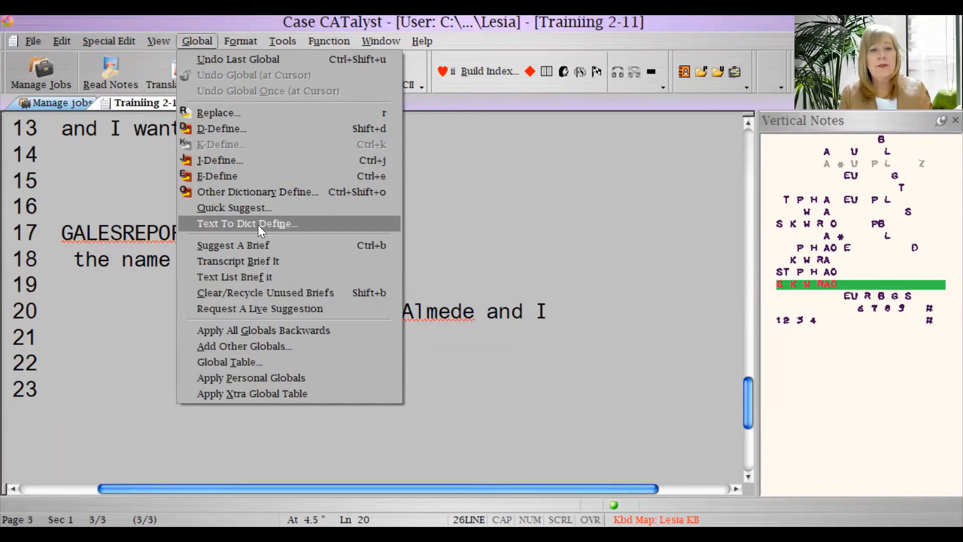
Define Almede as /AL/PHAOED in the job dictionary (J-Define) via Text To Dict Define.
click(247, 223)
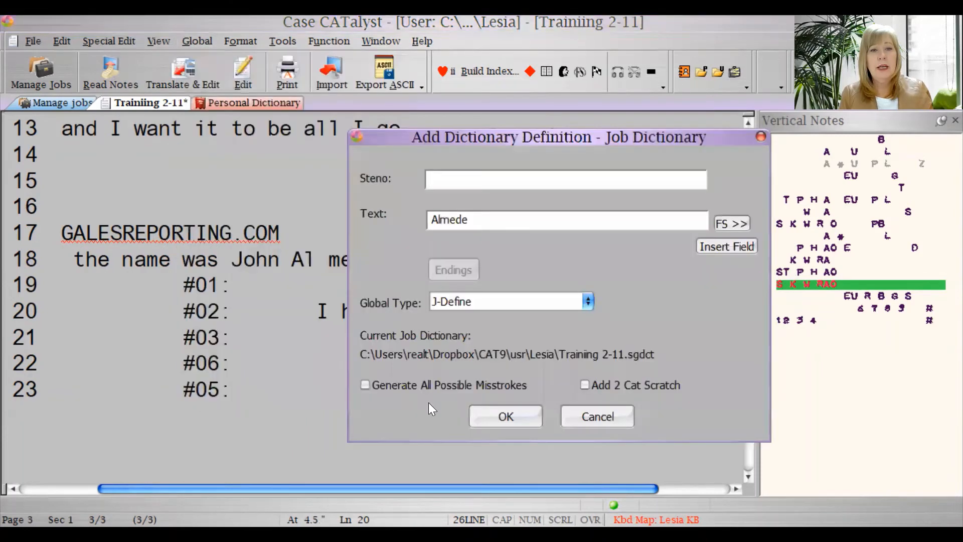
click(565, 179)
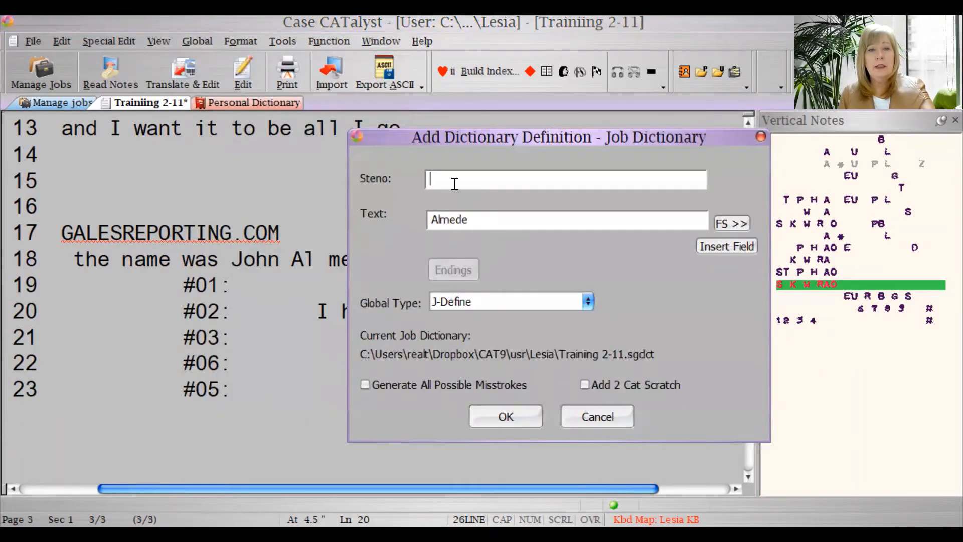
text(/AL/)
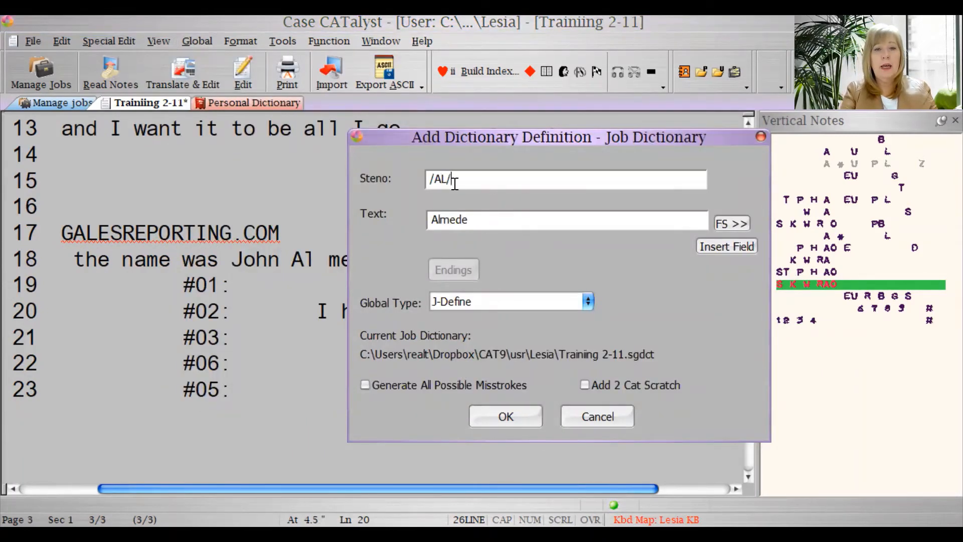
text(PHAOED)
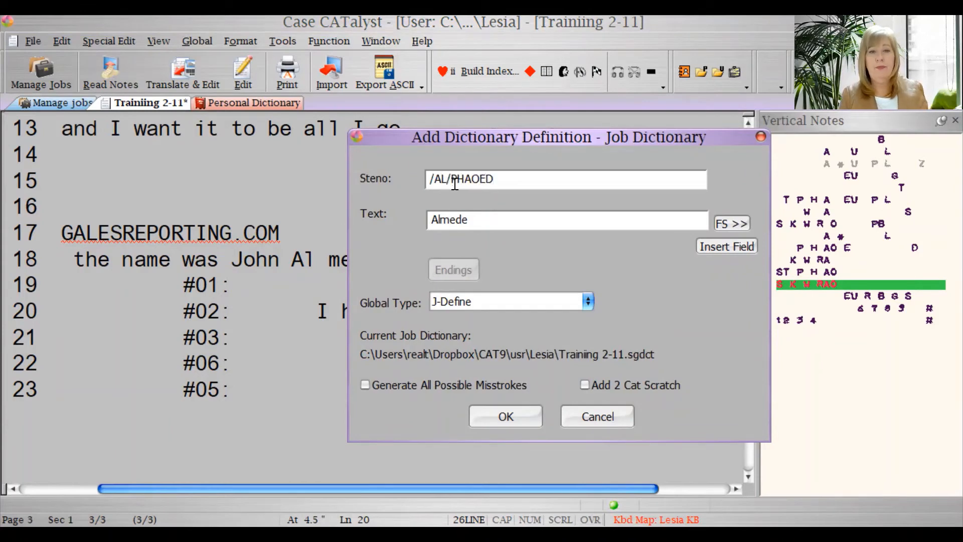
click(587, 301)
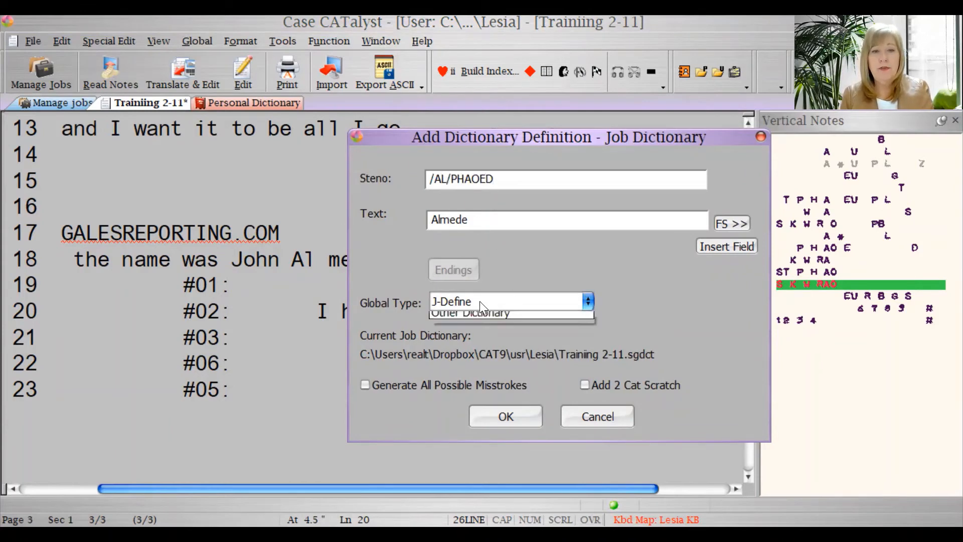
click(587, 301)
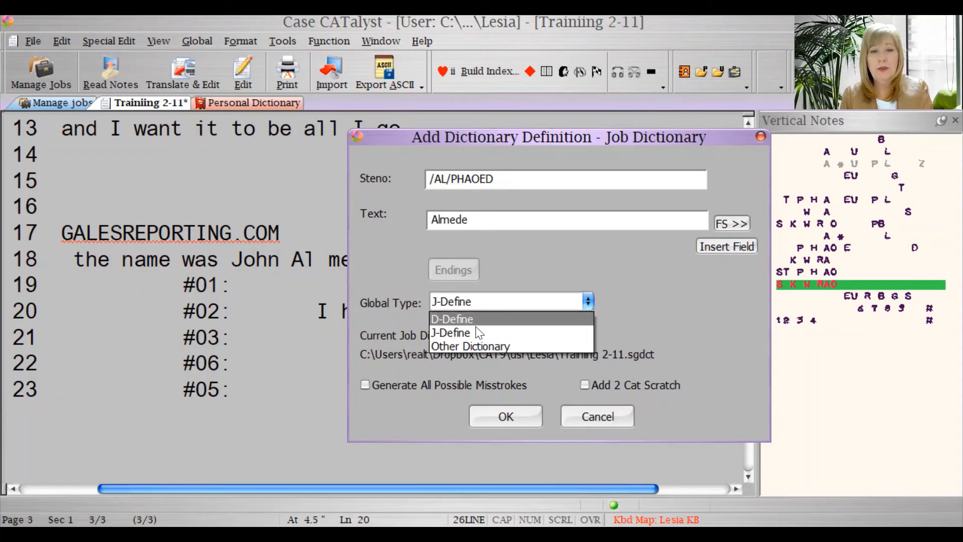
click(451, 332)
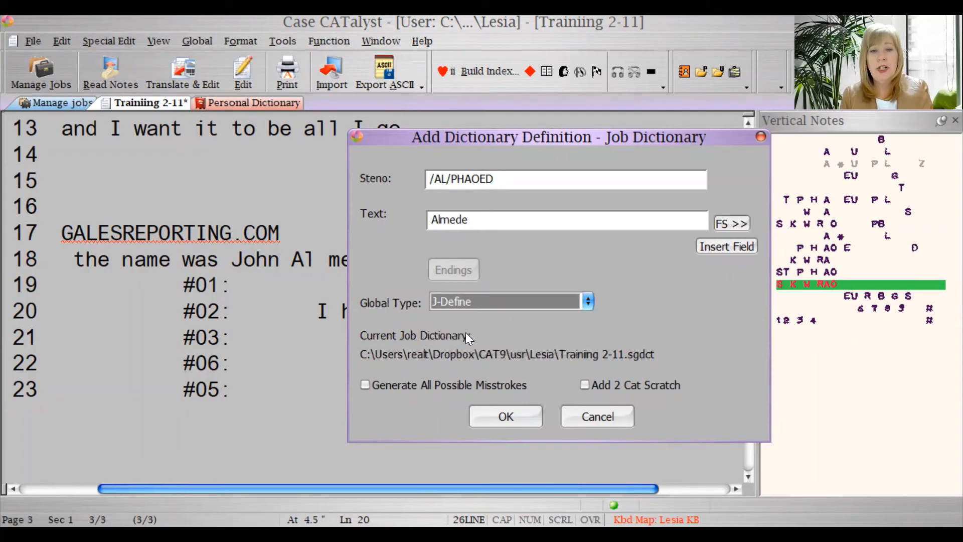
click(505, 417)
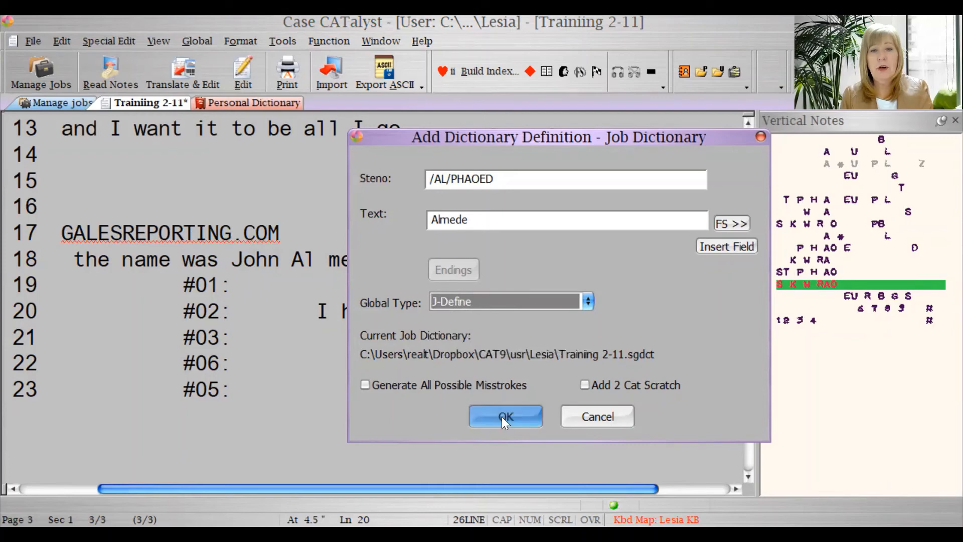
click(505, 415)
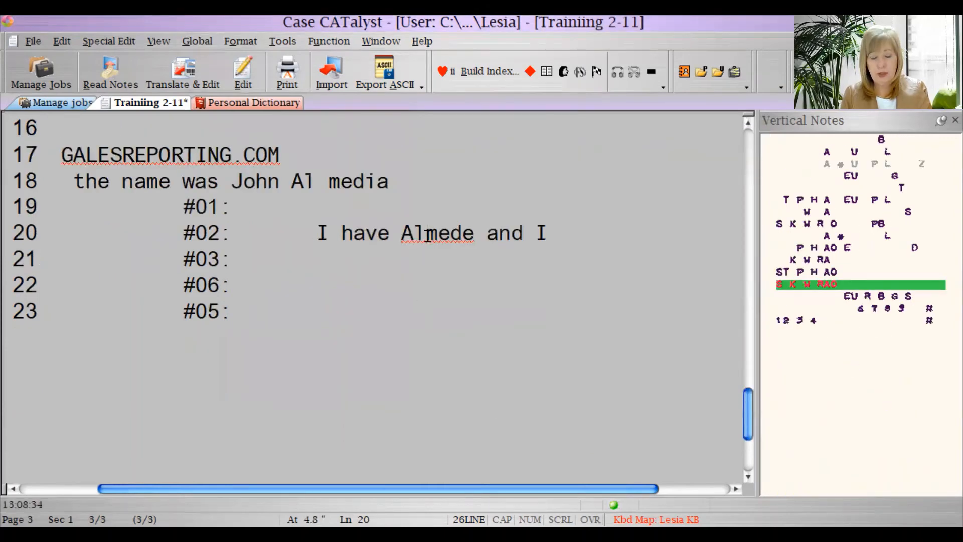
Write 'Almede it will come there.' on line 23 using the new steno entry.
text(Almede)
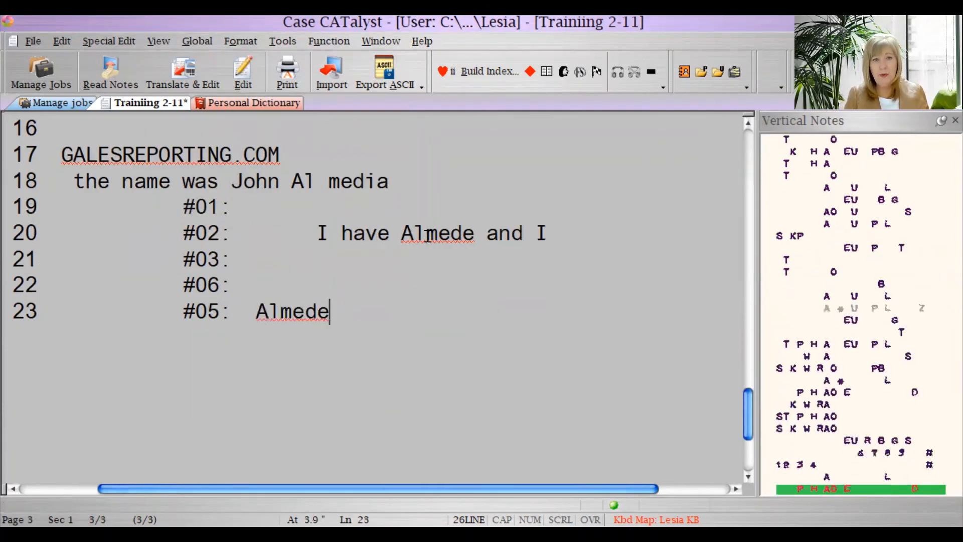
text(it will come there.)
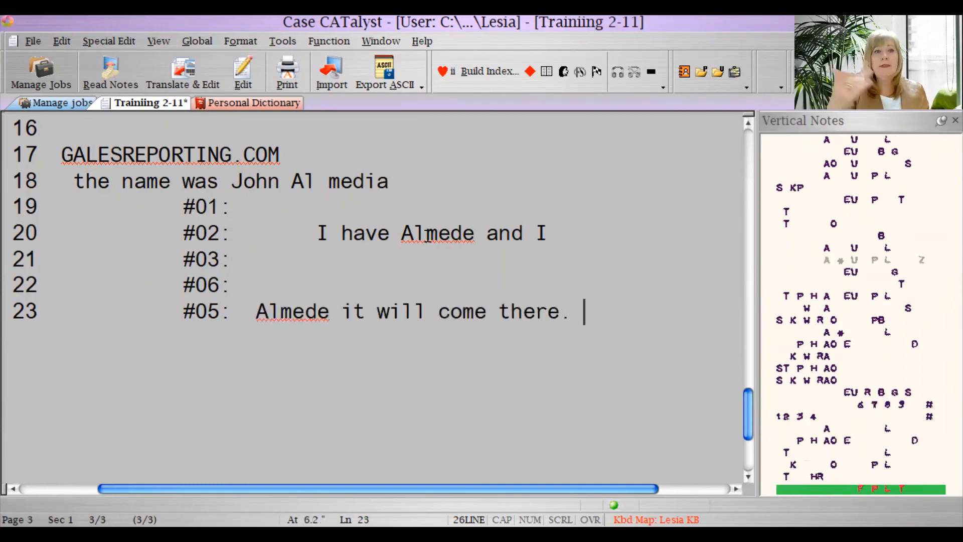